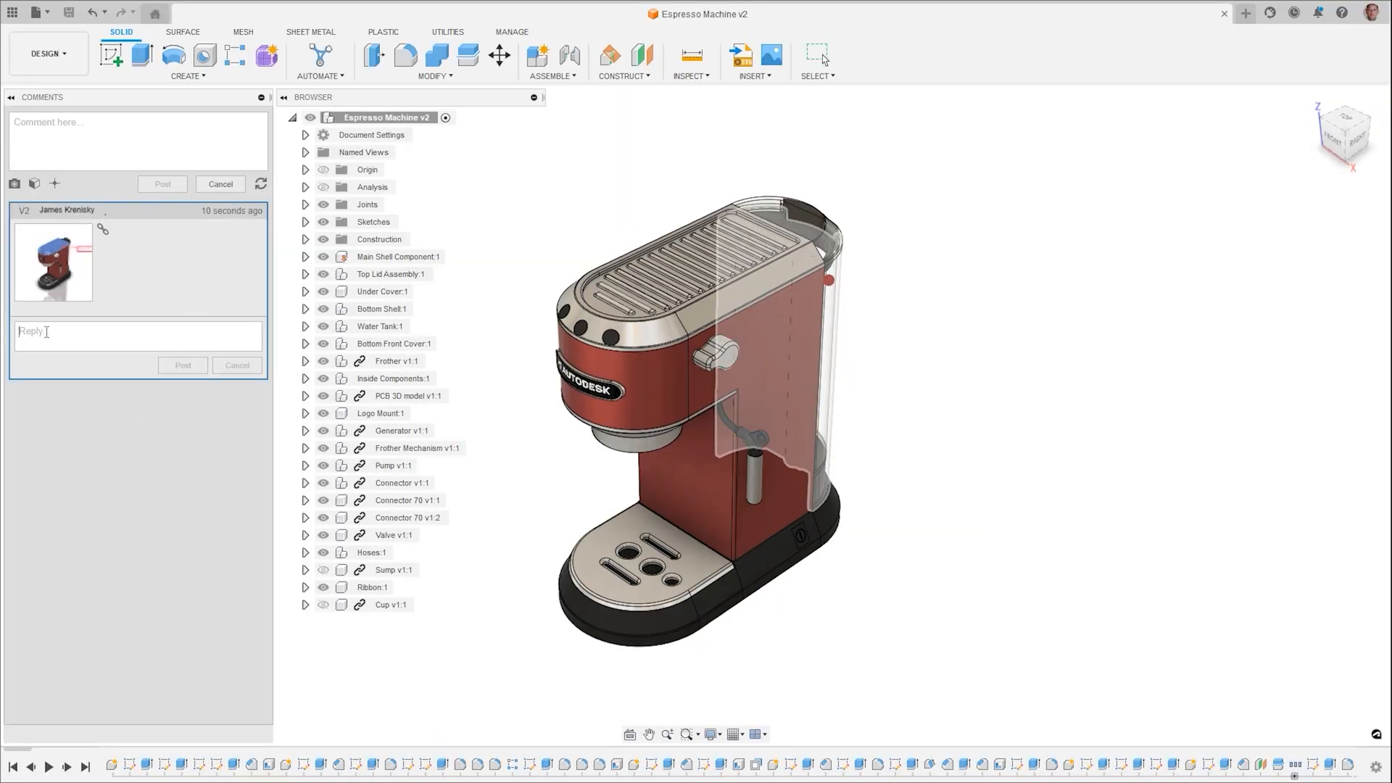
- Post the reply 'Yes how many do you need' on the Espresso Machine comment, then switch designs
text(Yes how many do you need)
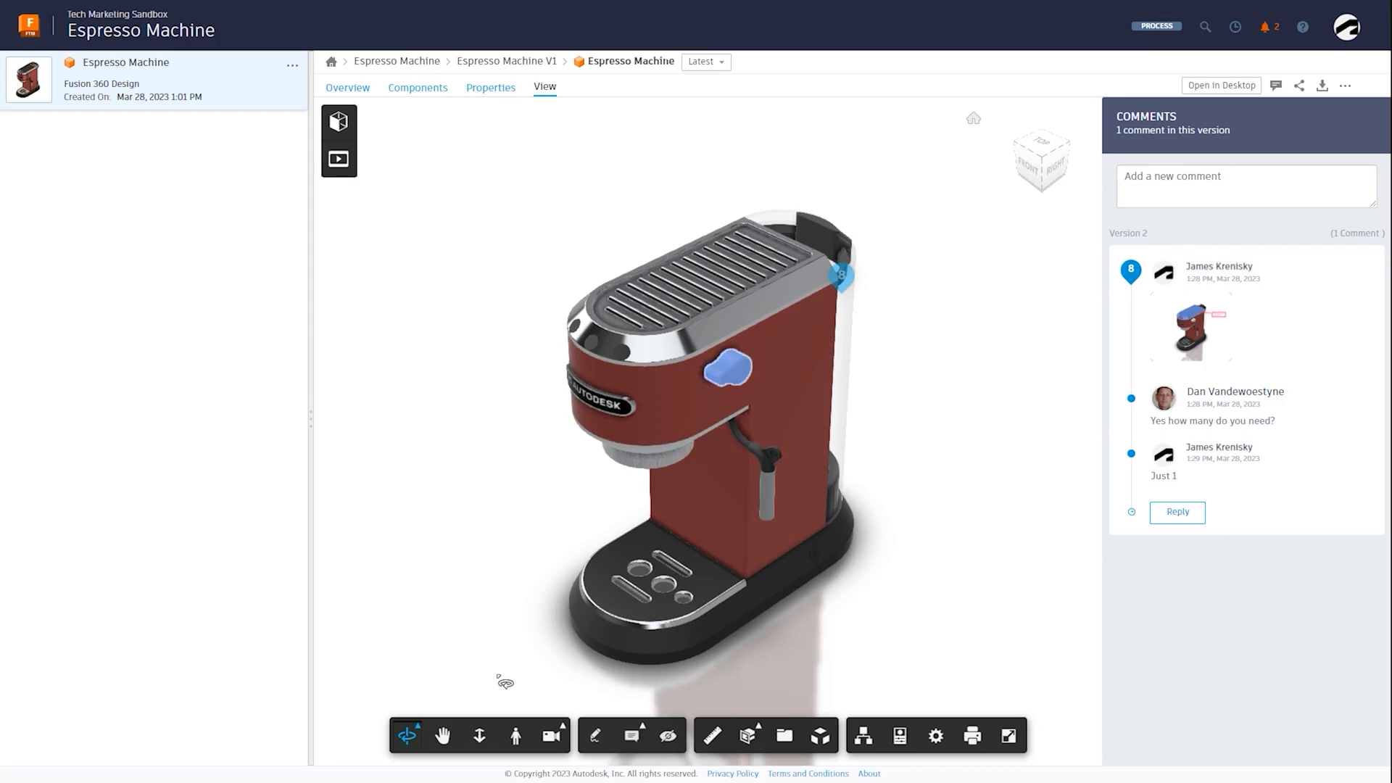
click(1221, 85)
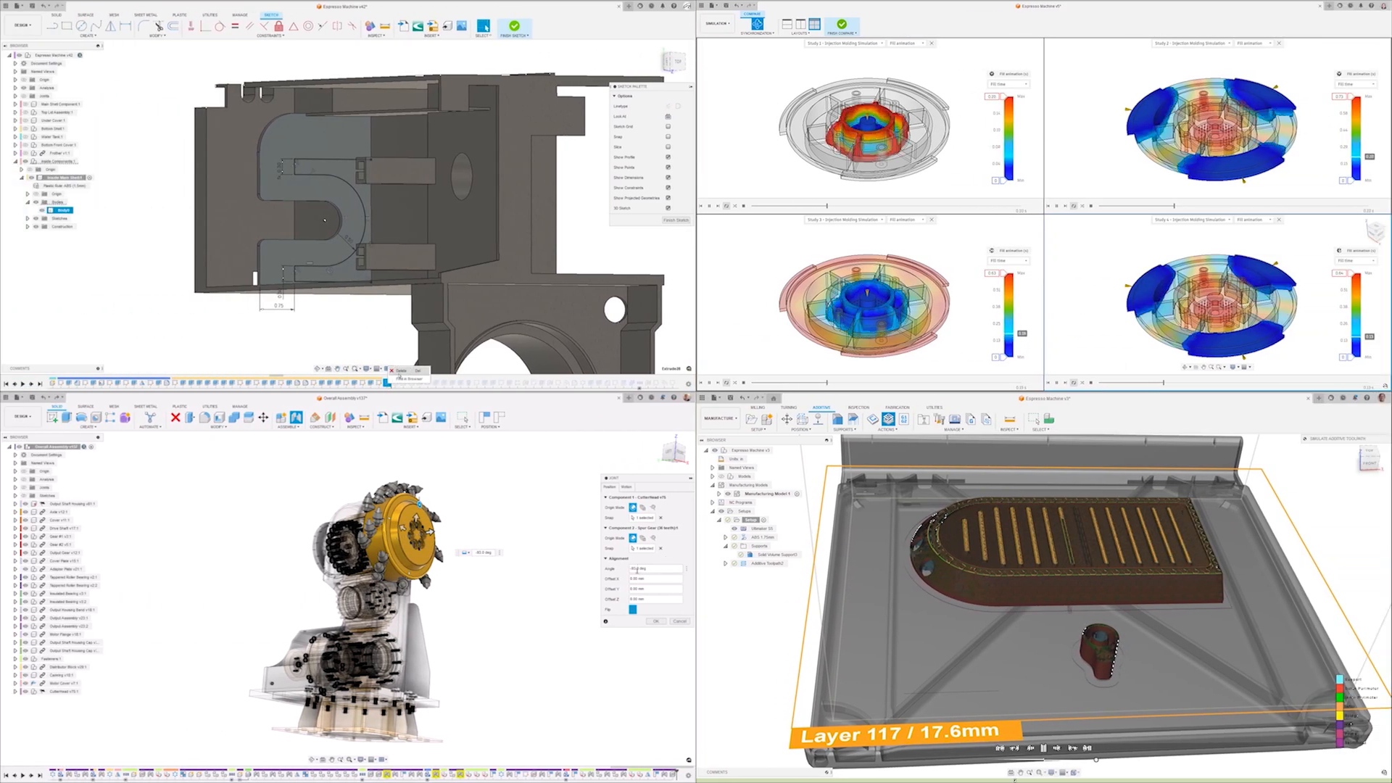
click(504, 64)
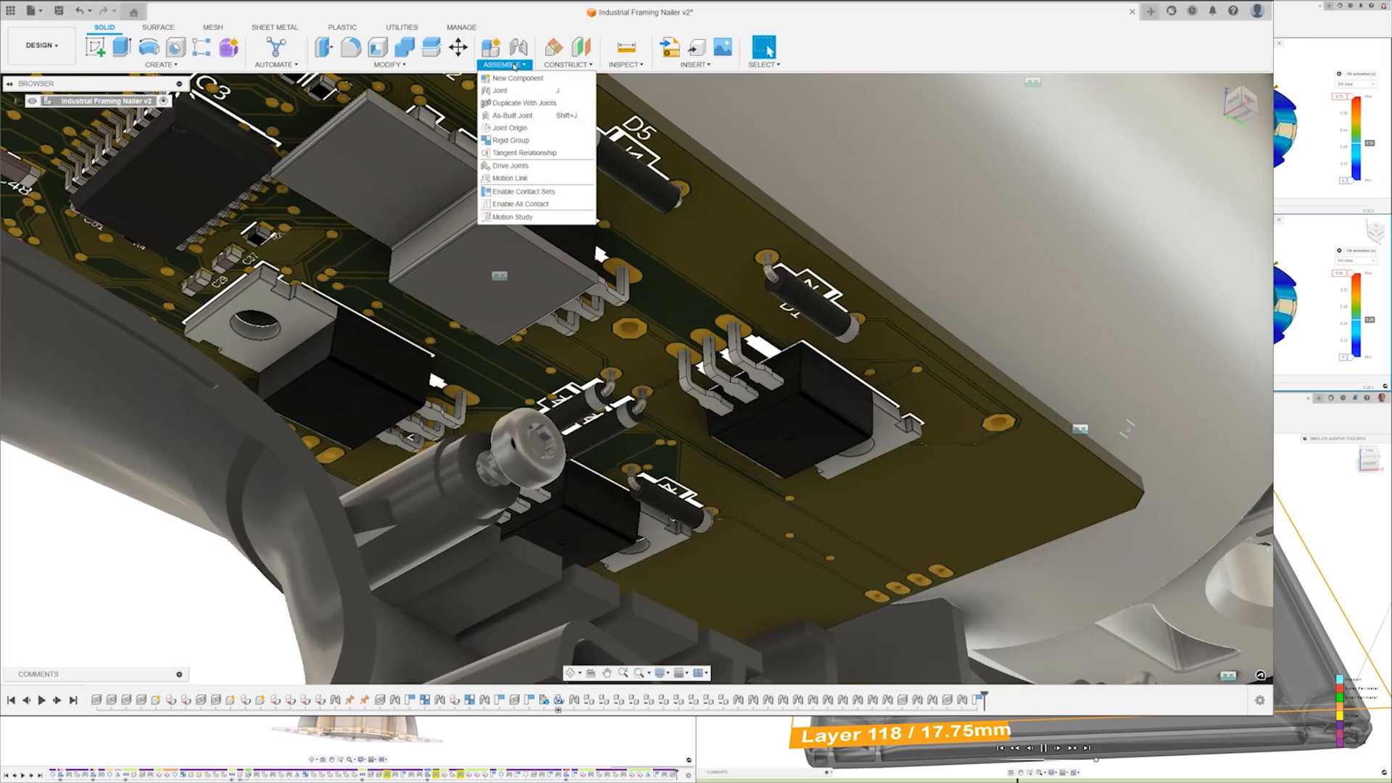